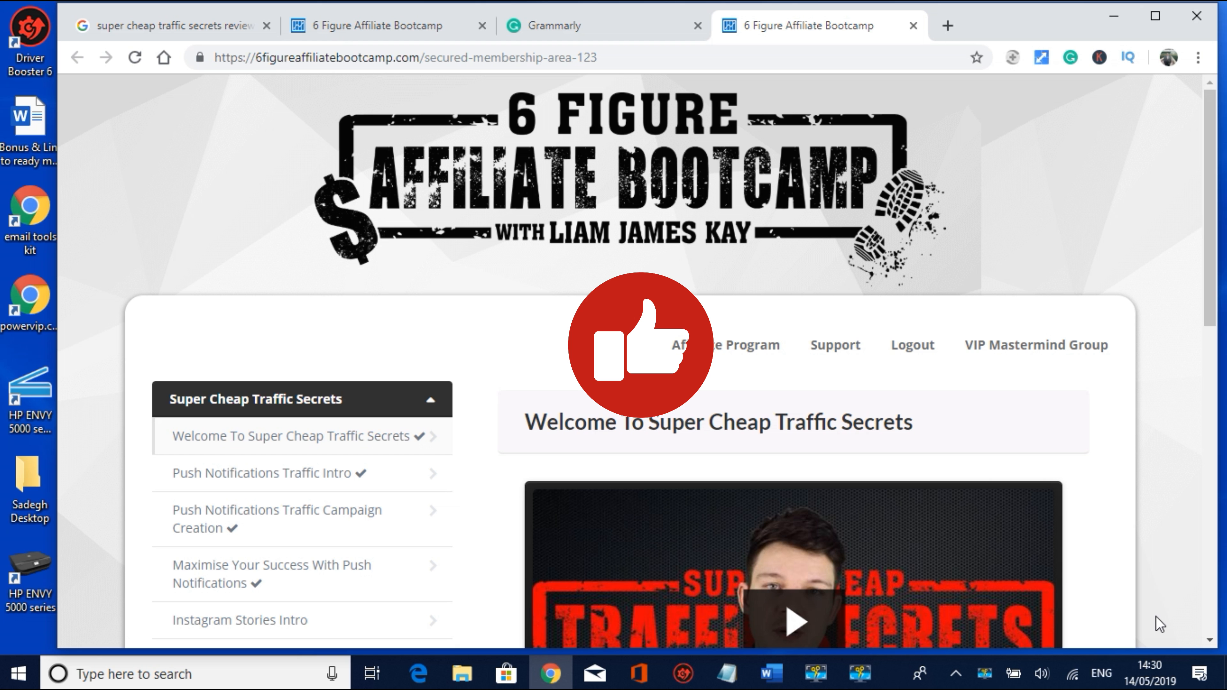
{"action": "scroll", "scroll_direction": "down", "scroll_amount": 3}
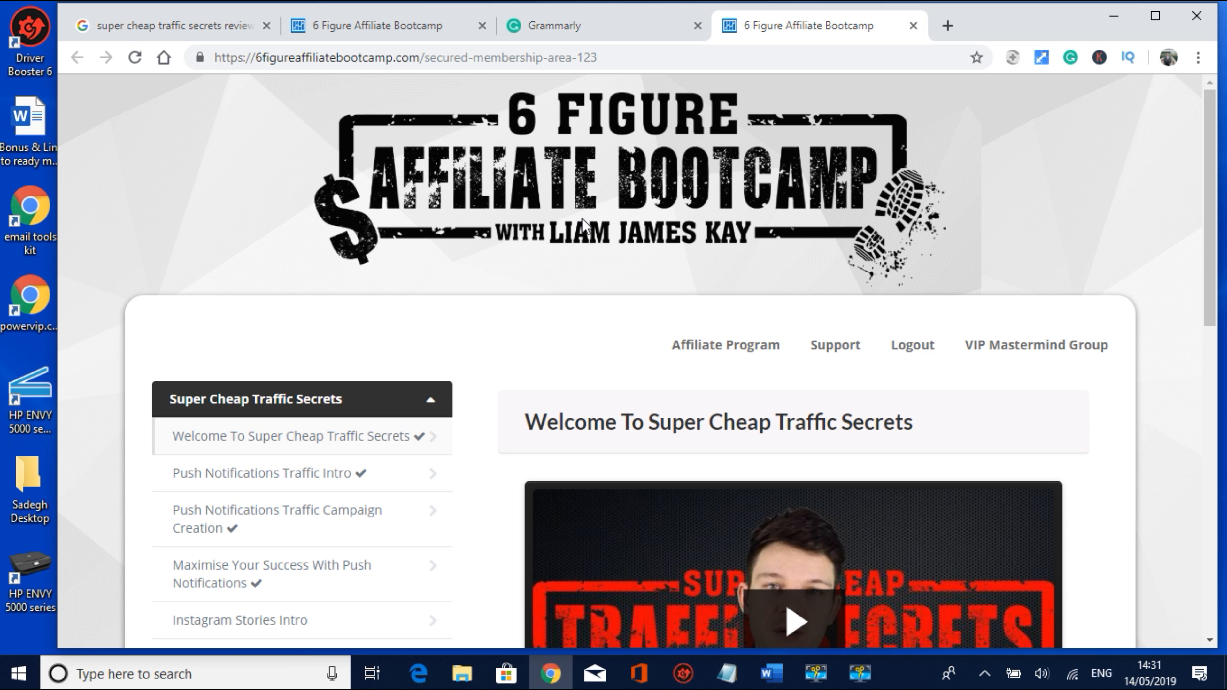
{"action": "mouse_move", "coordinate": [532, 169]}
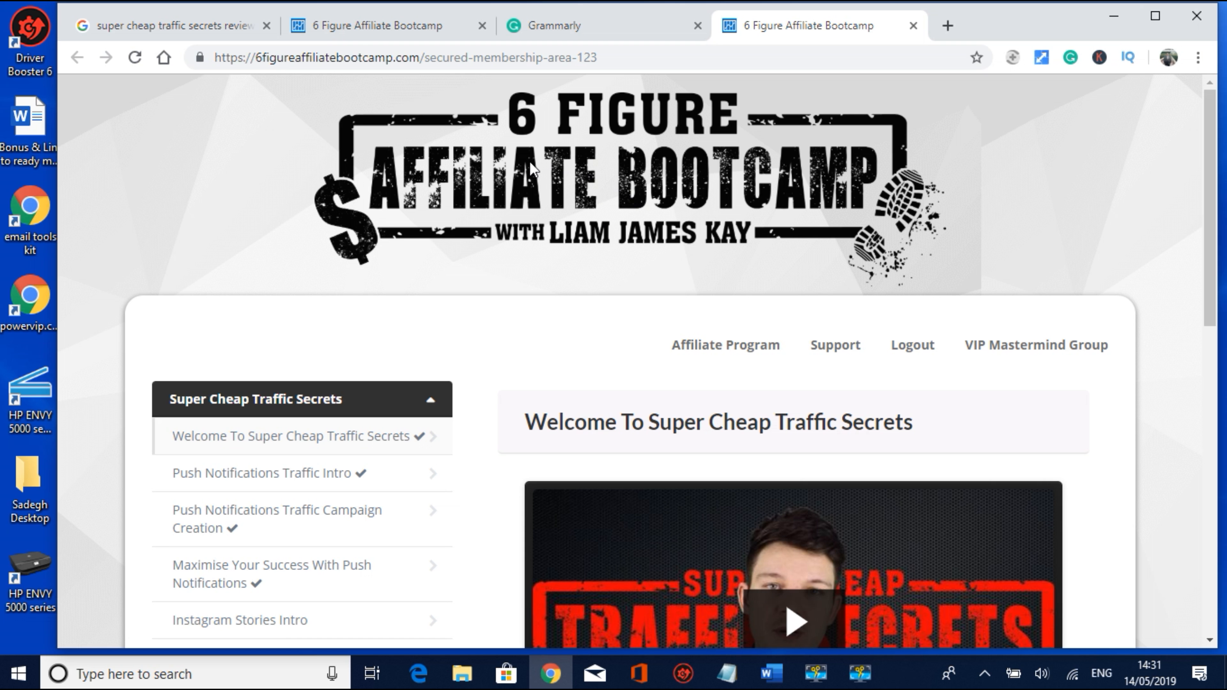
{"action": "mouse_move", "coordinate": [722, 149]}
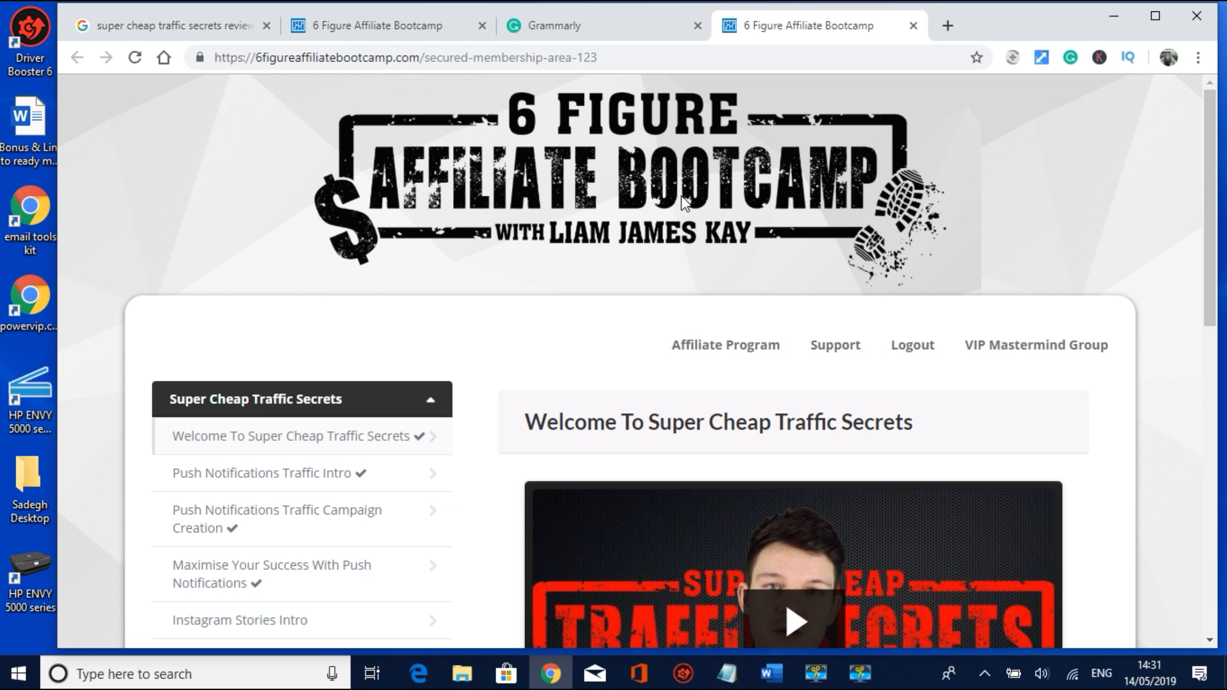
{"action": "mouse_move", "coordinate": [731, 186]}
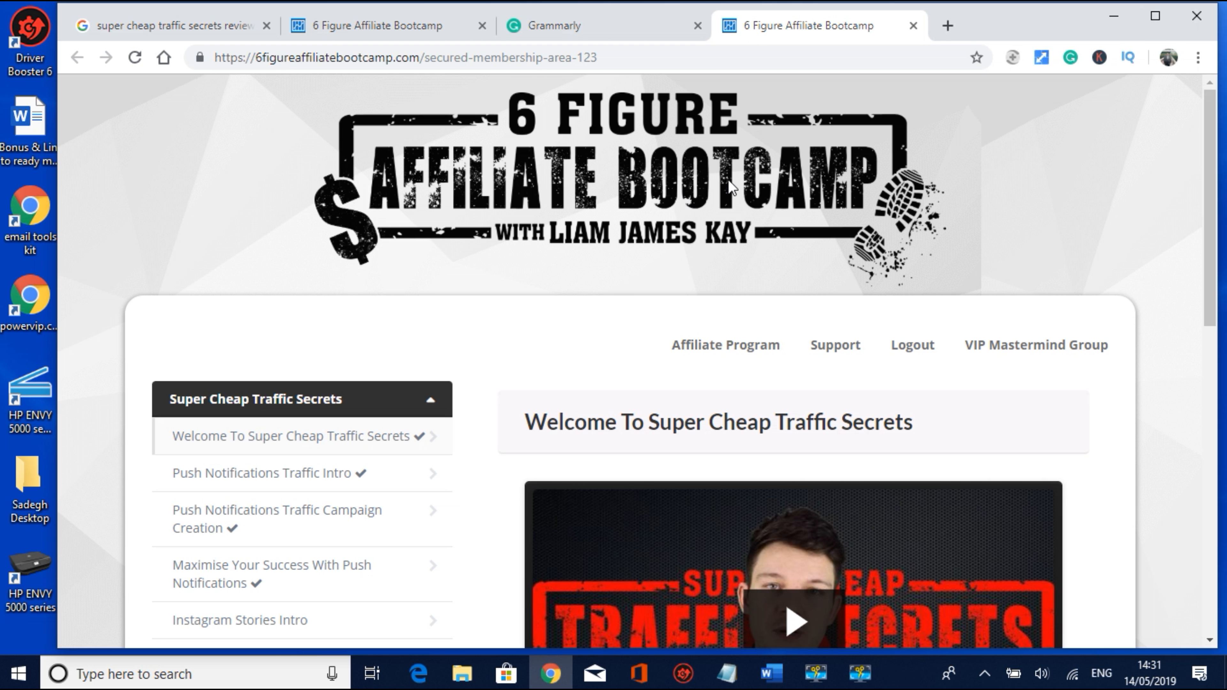
{"action": "mouse_move", "coordinate": [641, 219]}
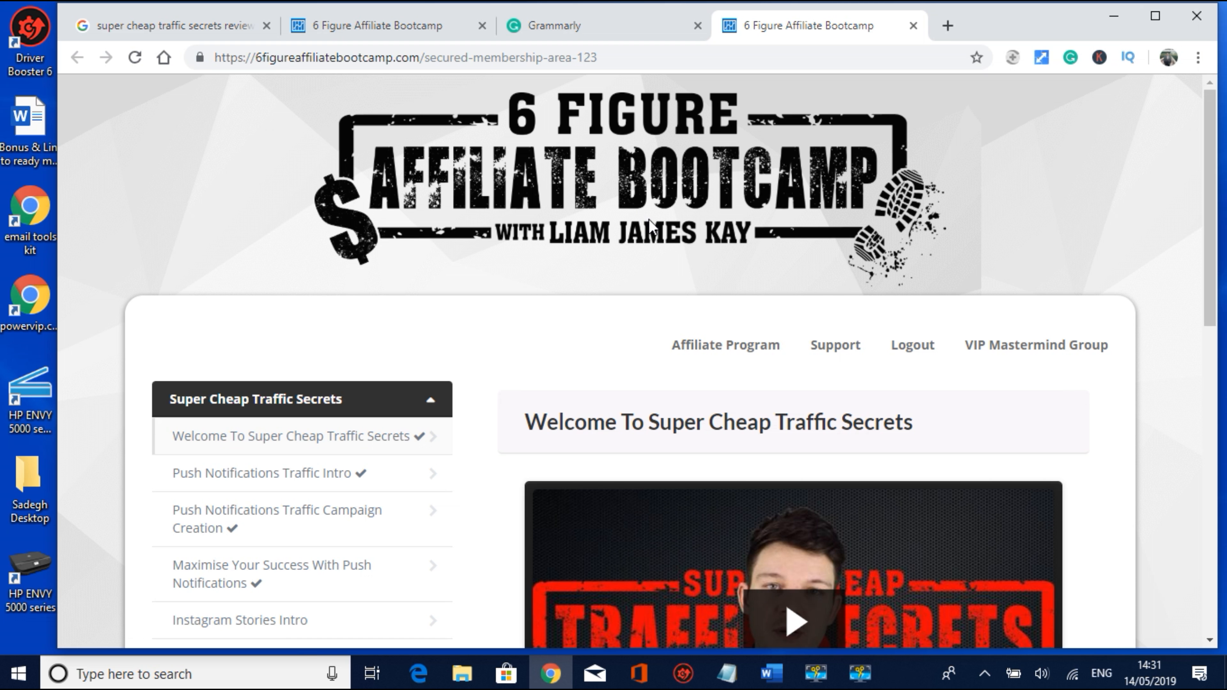
{"action": "mouse_move", "coordinate": [721, 280]}
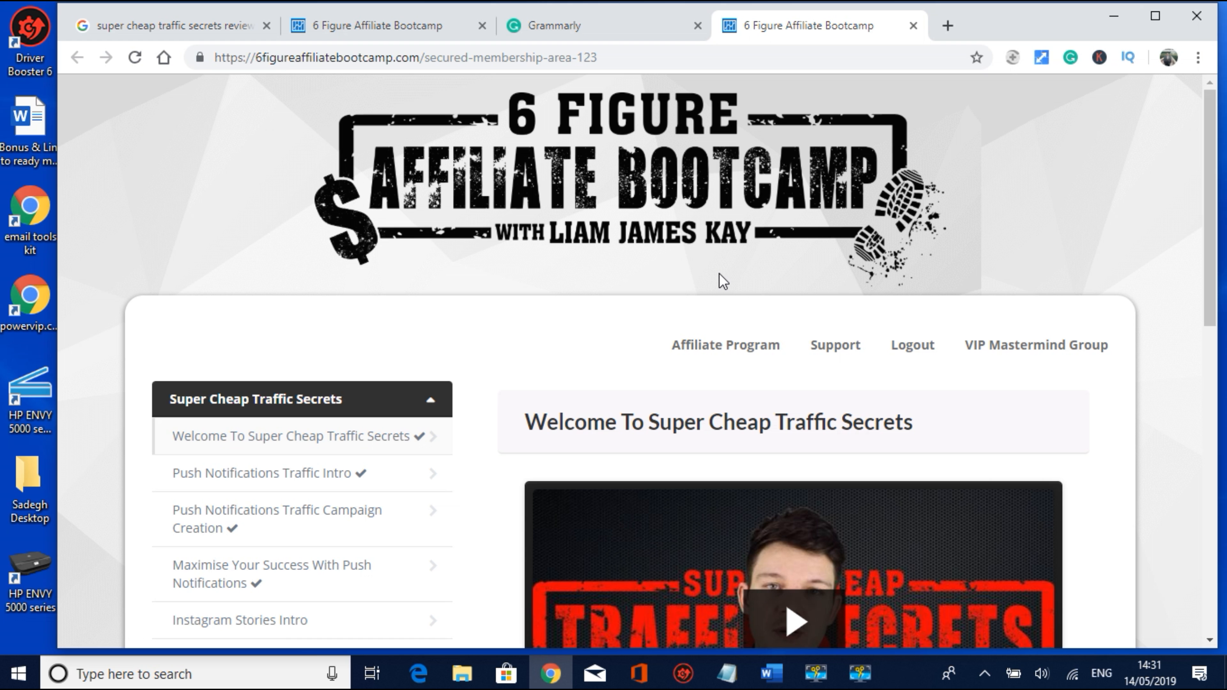
{"action": "mouse_move", "coordinate": [226, 387]}
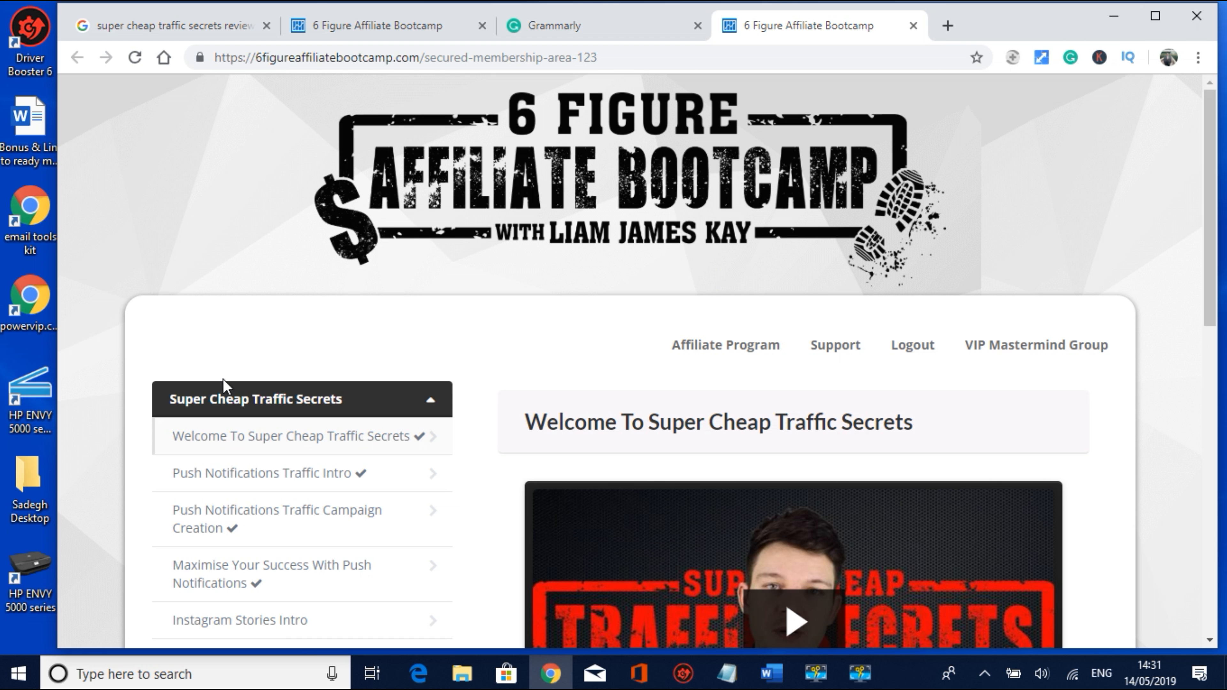
{"action": "mouse_move", "coordinate": [196, 413]}
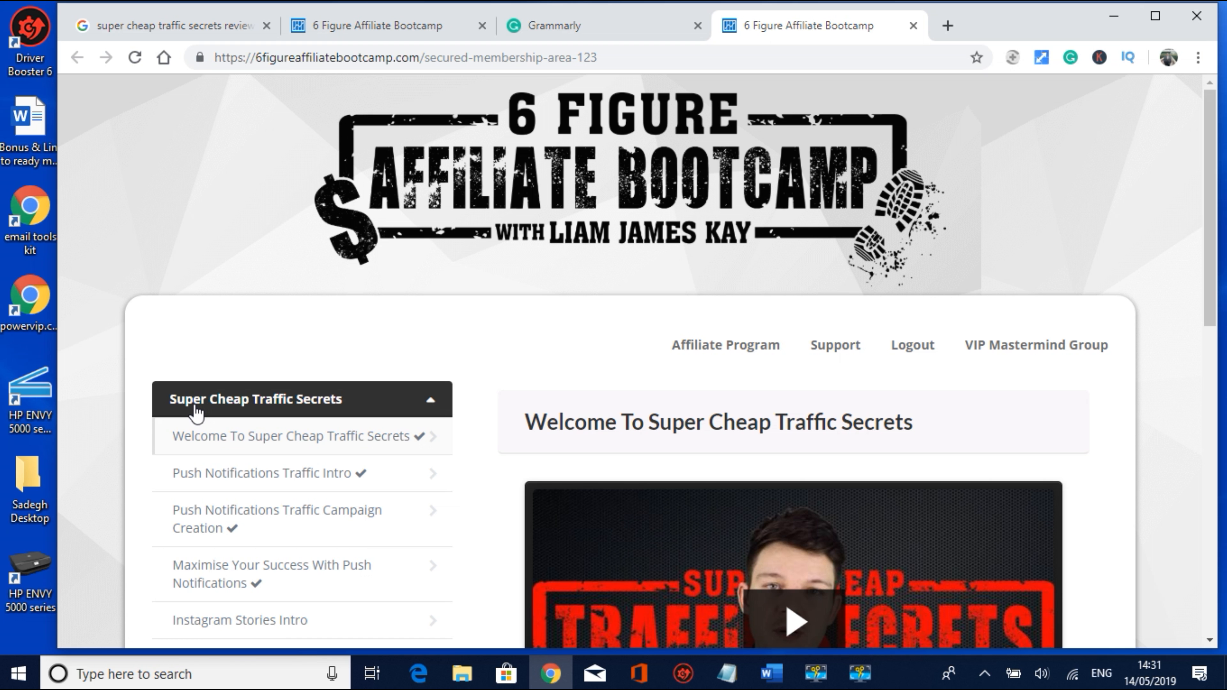
{"action": "mouse_move", "coordinate": [221, 411]}
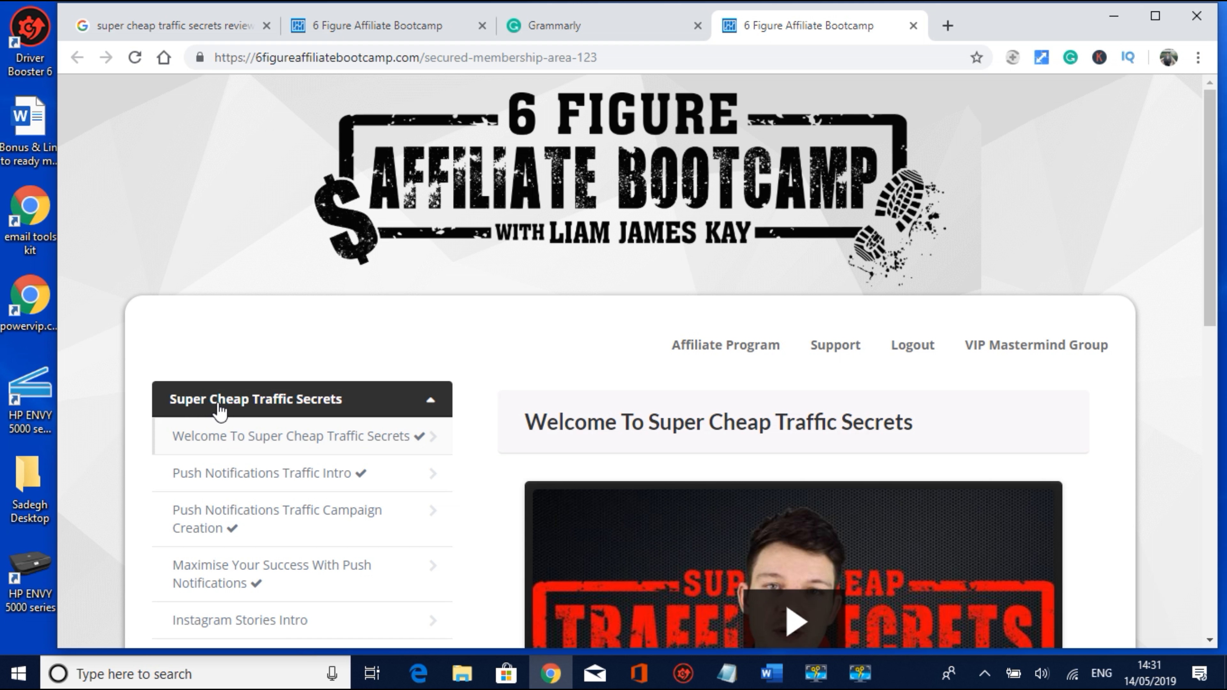
{"action": "mouse_move", "coordinate": [418, 417]}
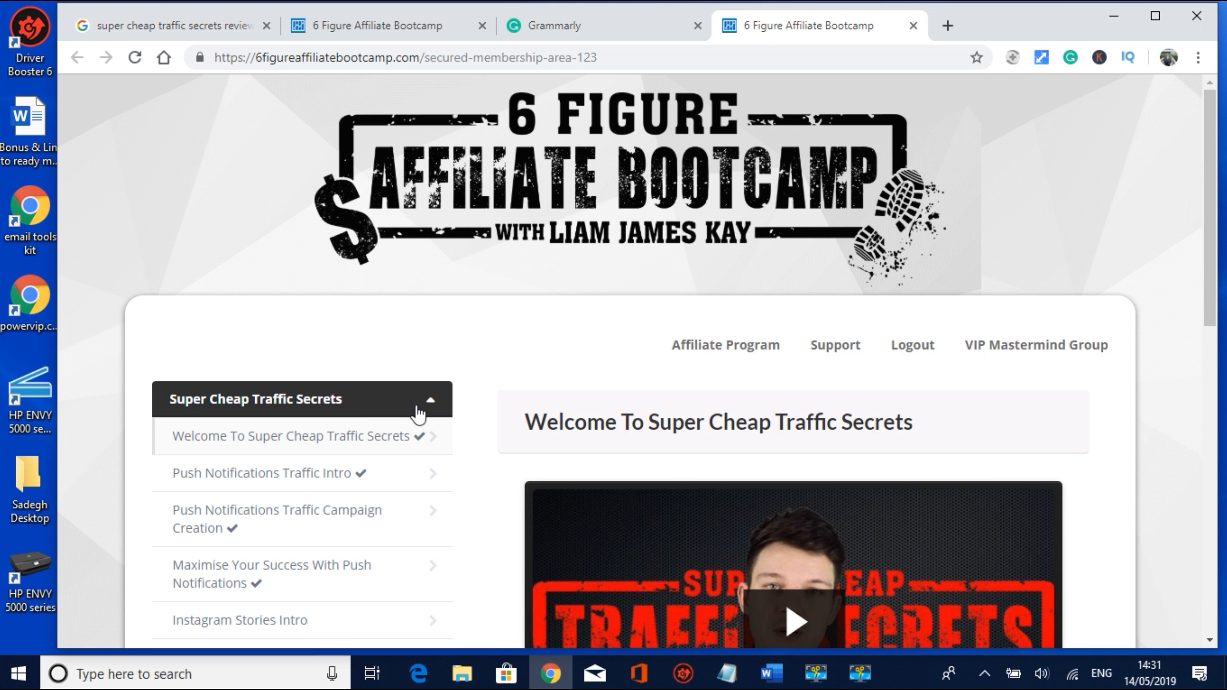
{"action": "scroll", "scroll_direction": "down", "scroll_amount": 3}
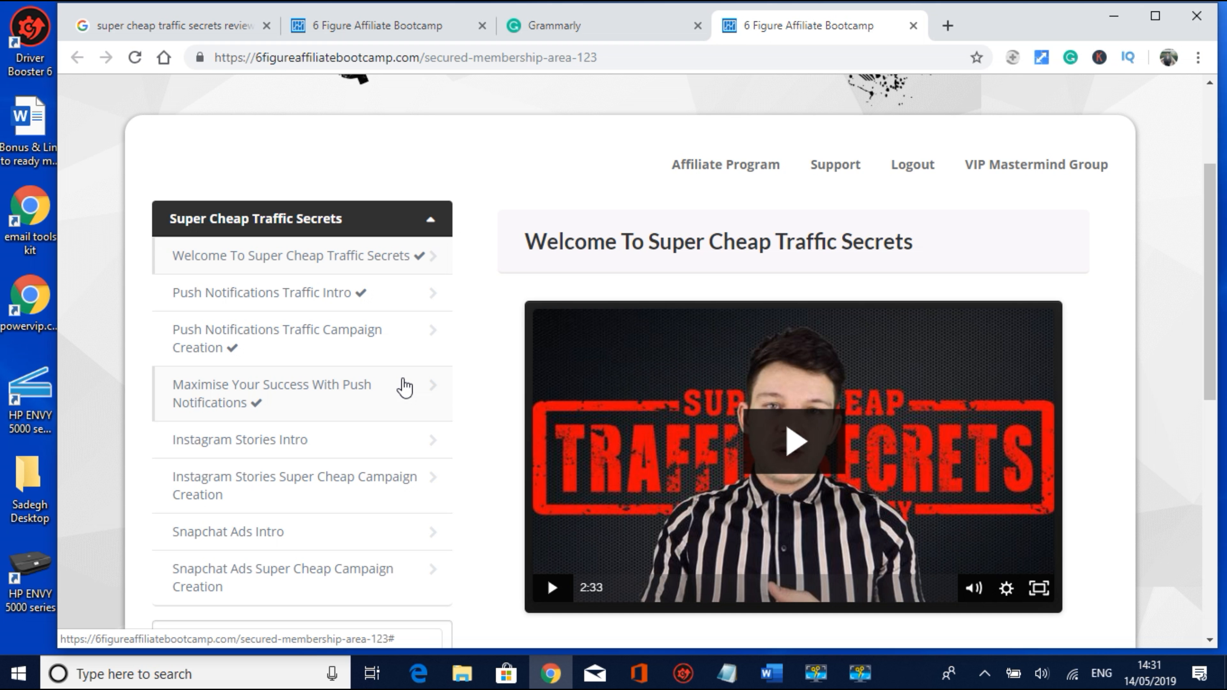
{"action": "mouse_move", "coordinate": [394, 351]}
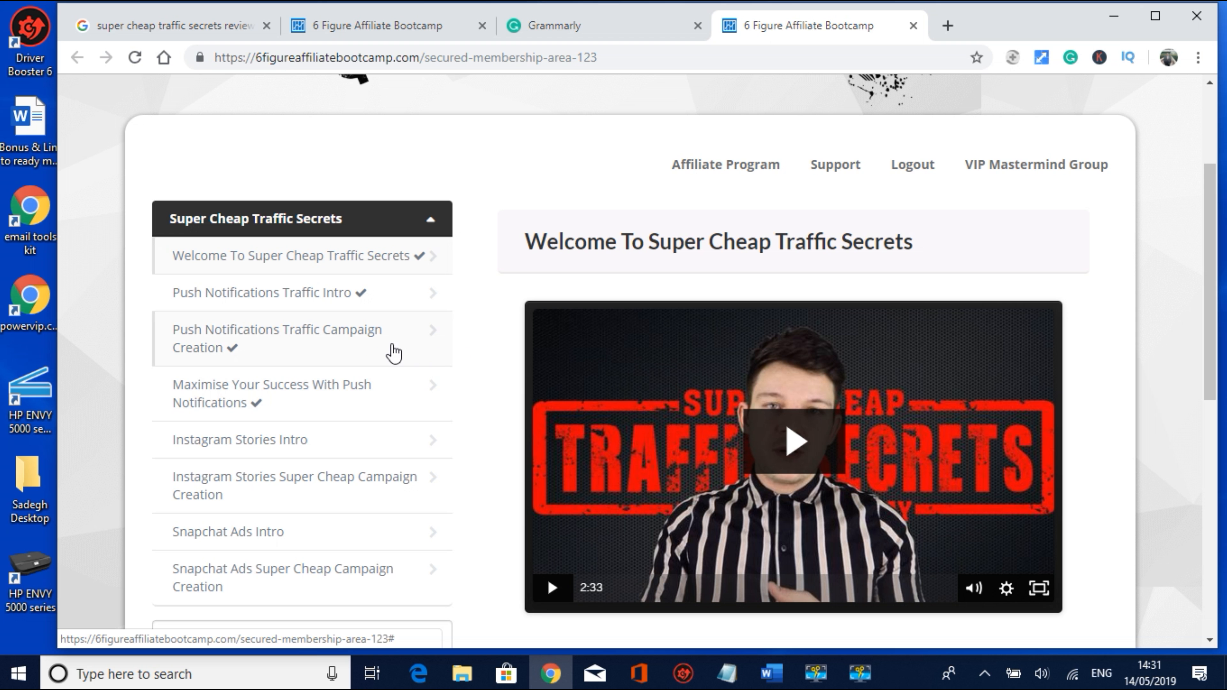
{"action": "mouse_move", "coordinate": [335, 359]}
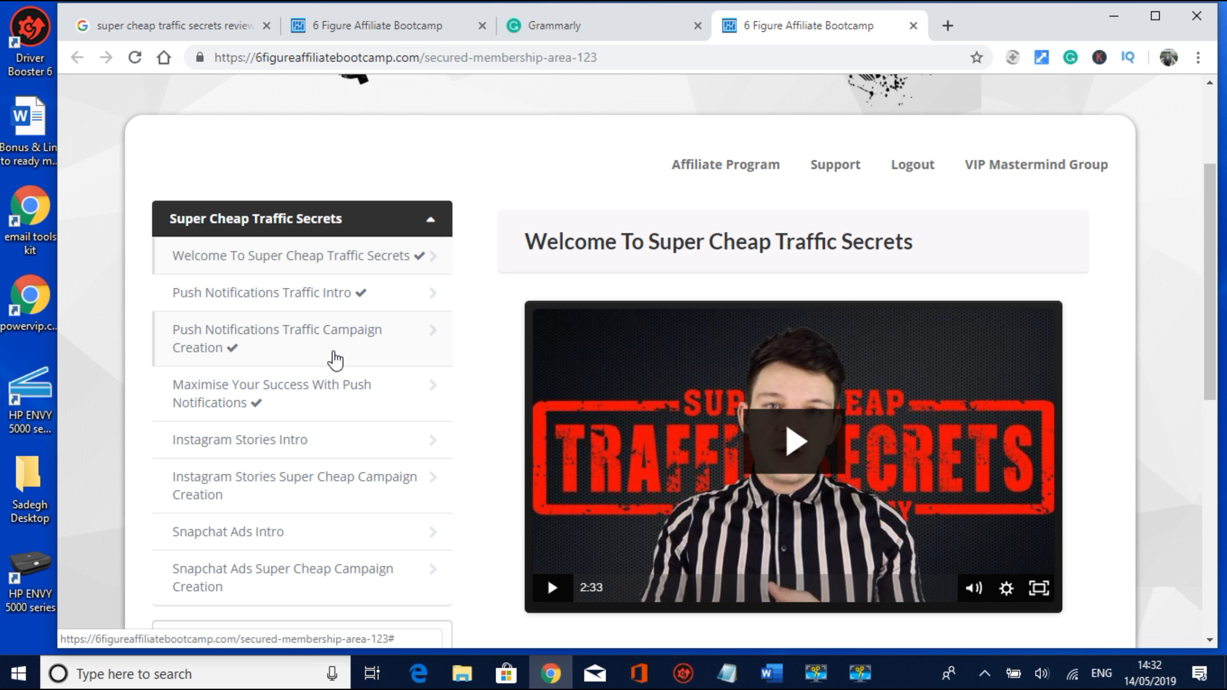
{"action": "mouse_move", "coordinate": [421, 347]}
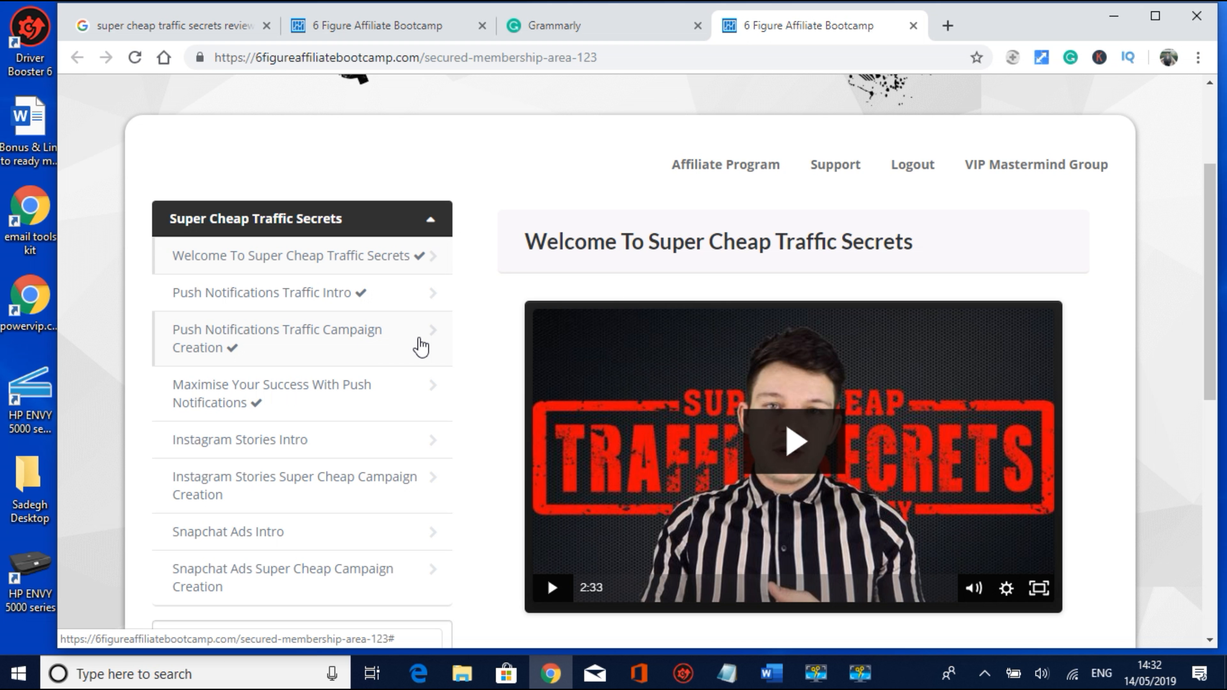
{"action": "mouse_move", "coordinate": [355, 358]}
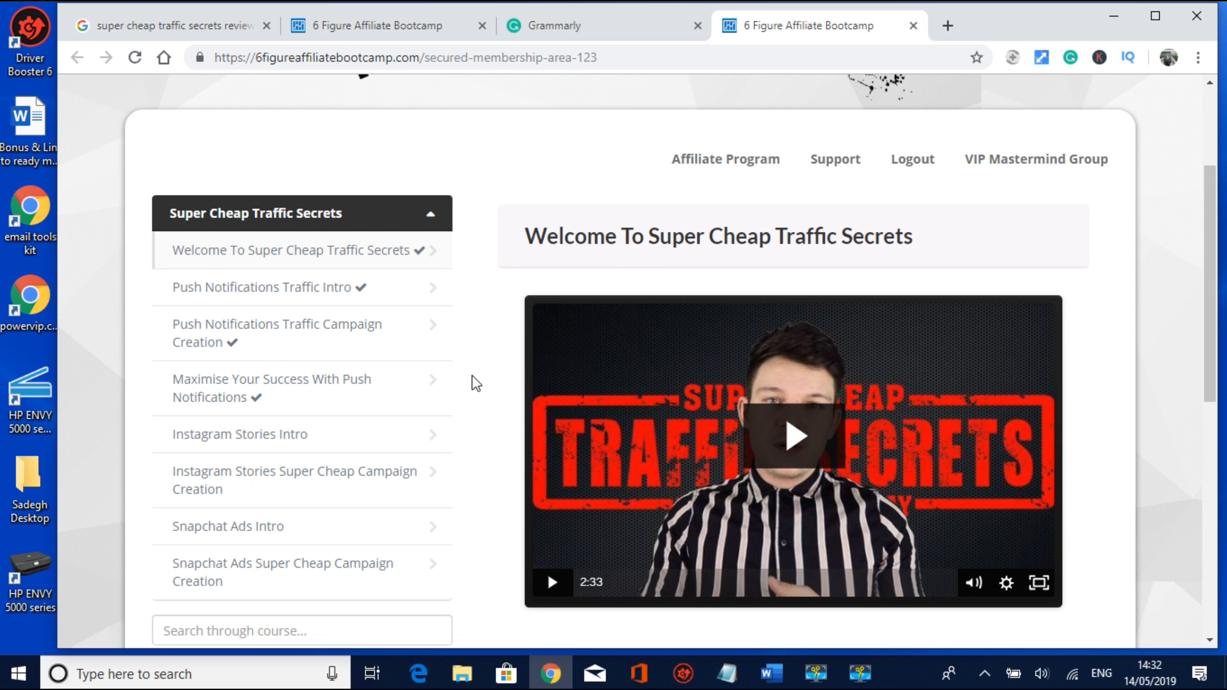
{"action": "scroll", "scroll_direction": "down", "scroll_amount": 3}
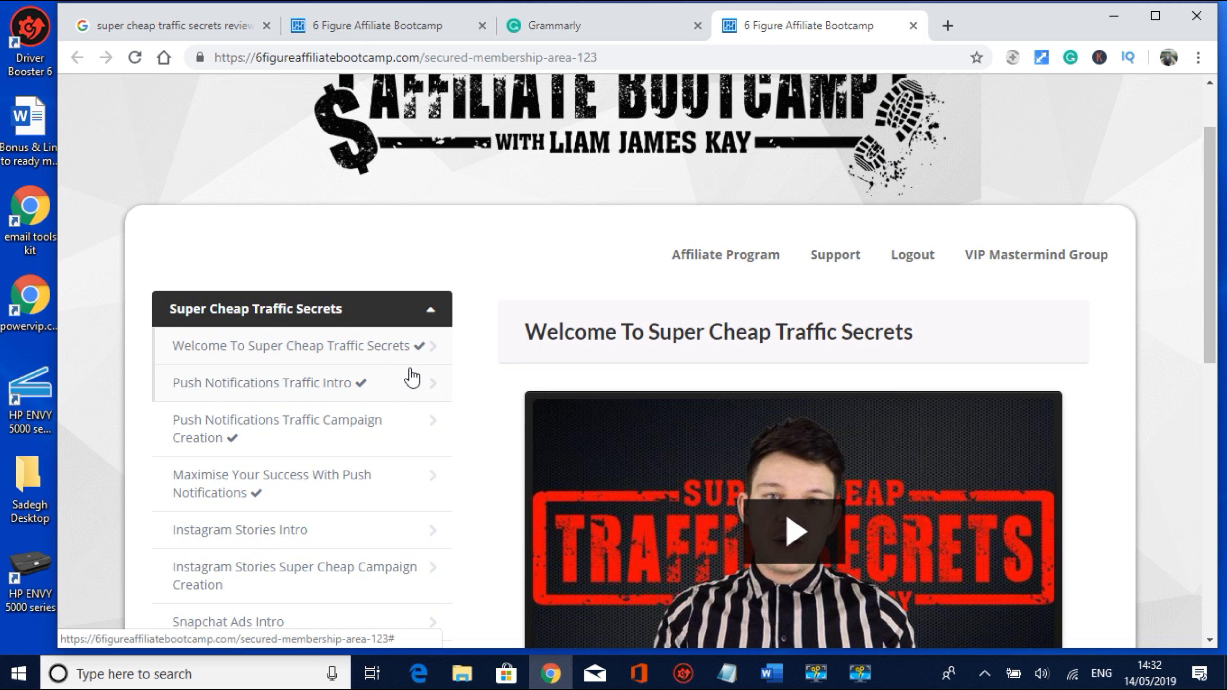
{"action": "mouse_move", "coordinate": [421, 394]}
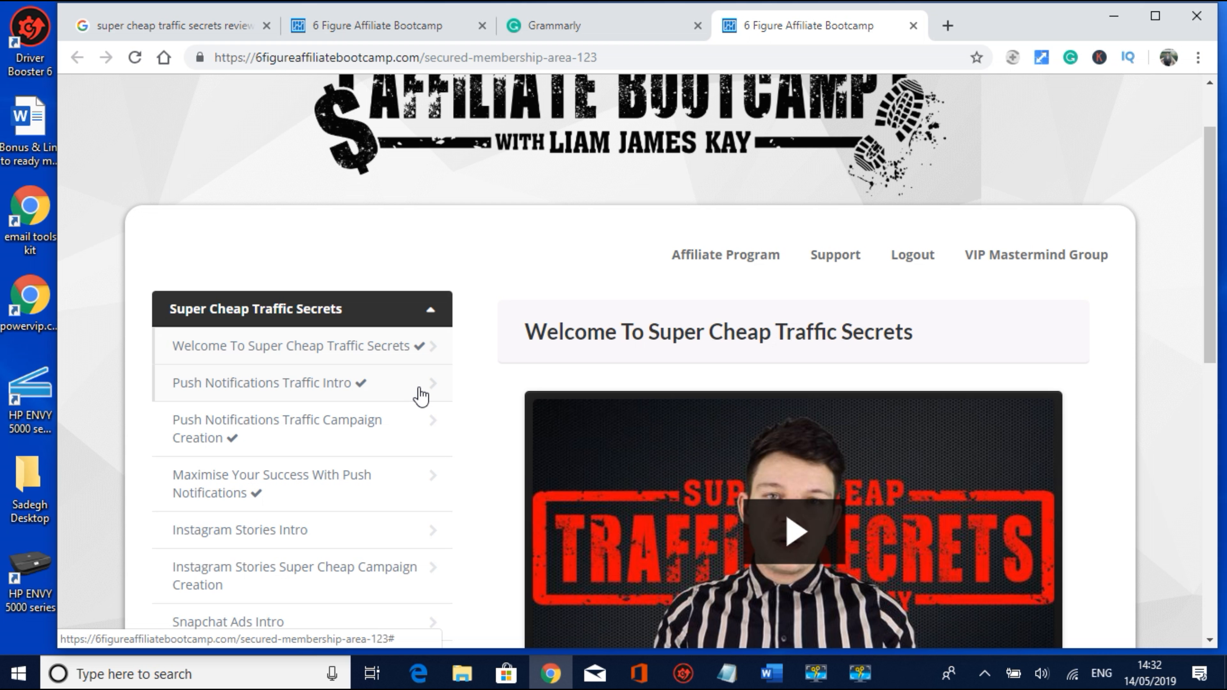
{"action": "scroll", "scroll_direction": "down", "scroll_amount": 3}
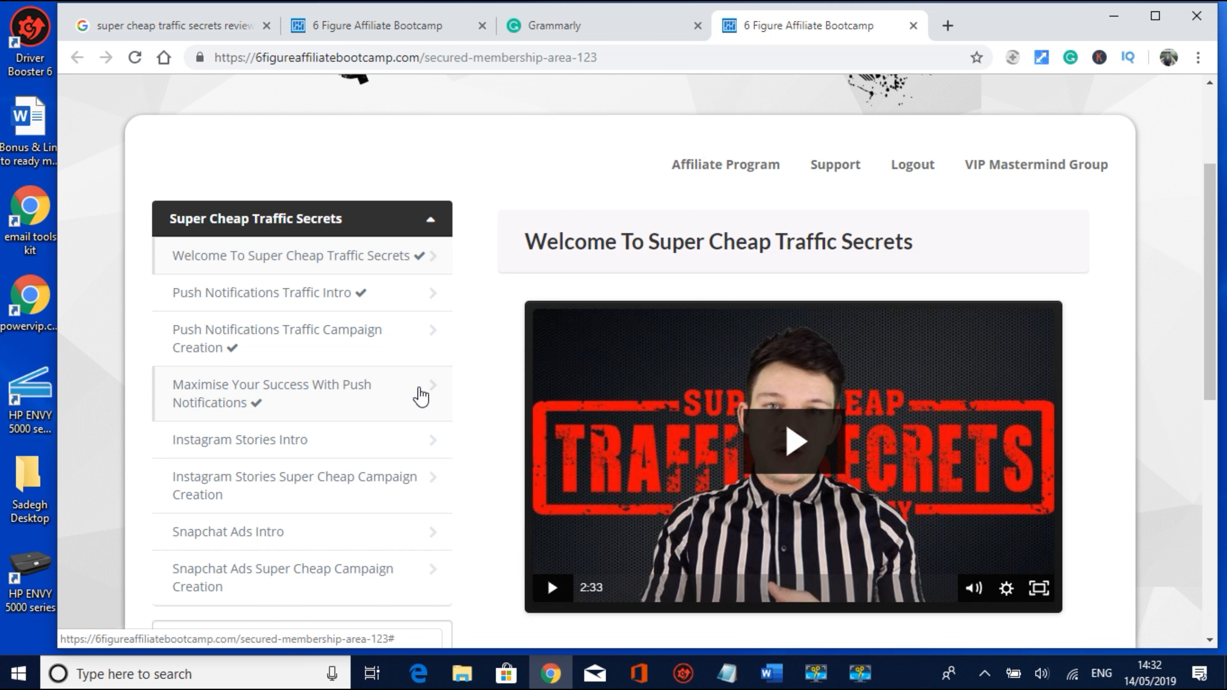
{"action": "mouse_move", "coordinate": [415, 397]}
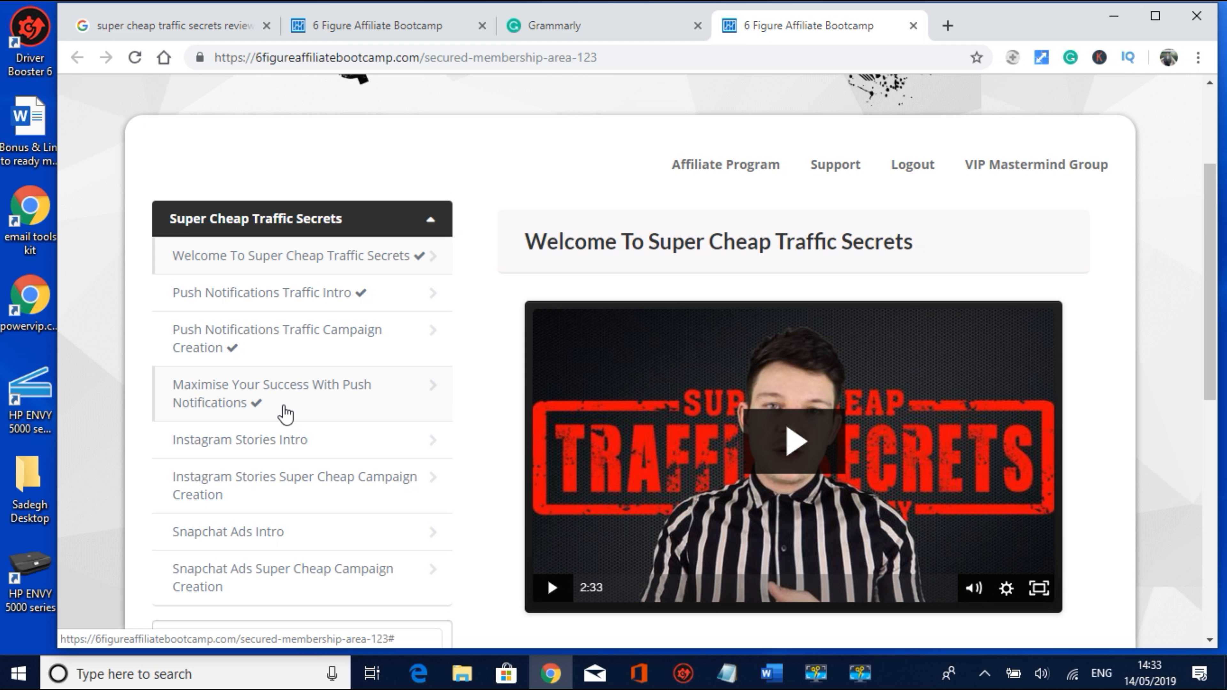
{"action": "mouse_move", "coordinate": [284, 401]}
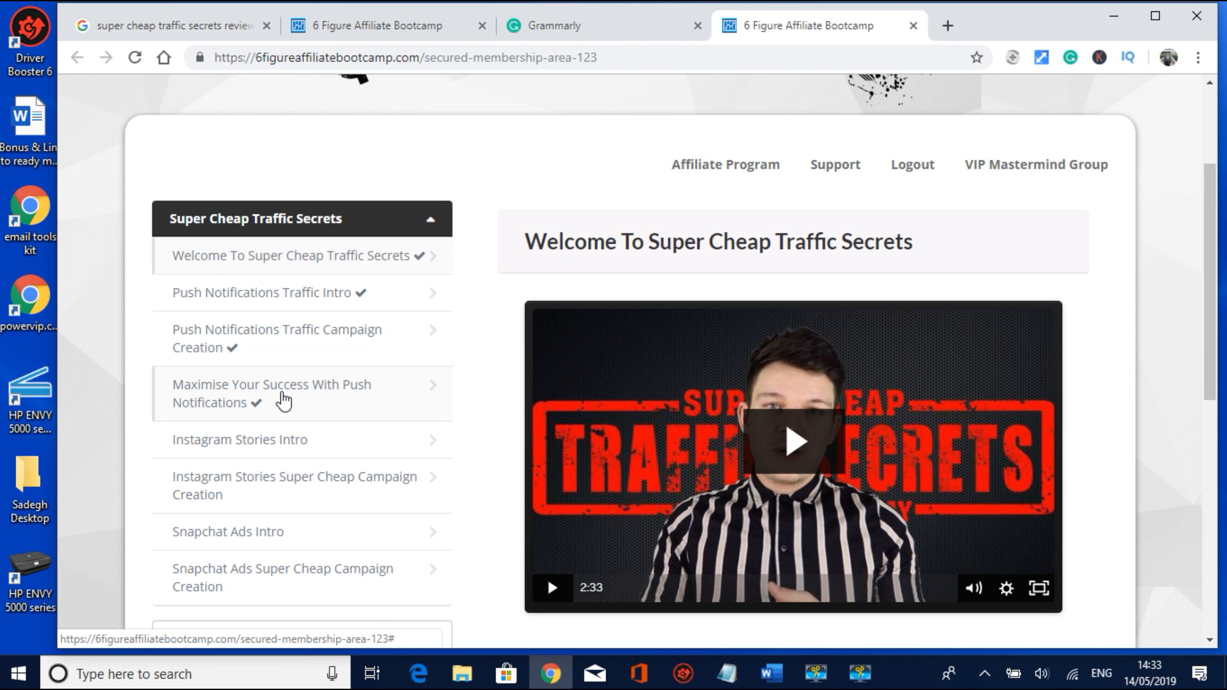
{"action": "mouse_move", "coordinate": [234, 453]}
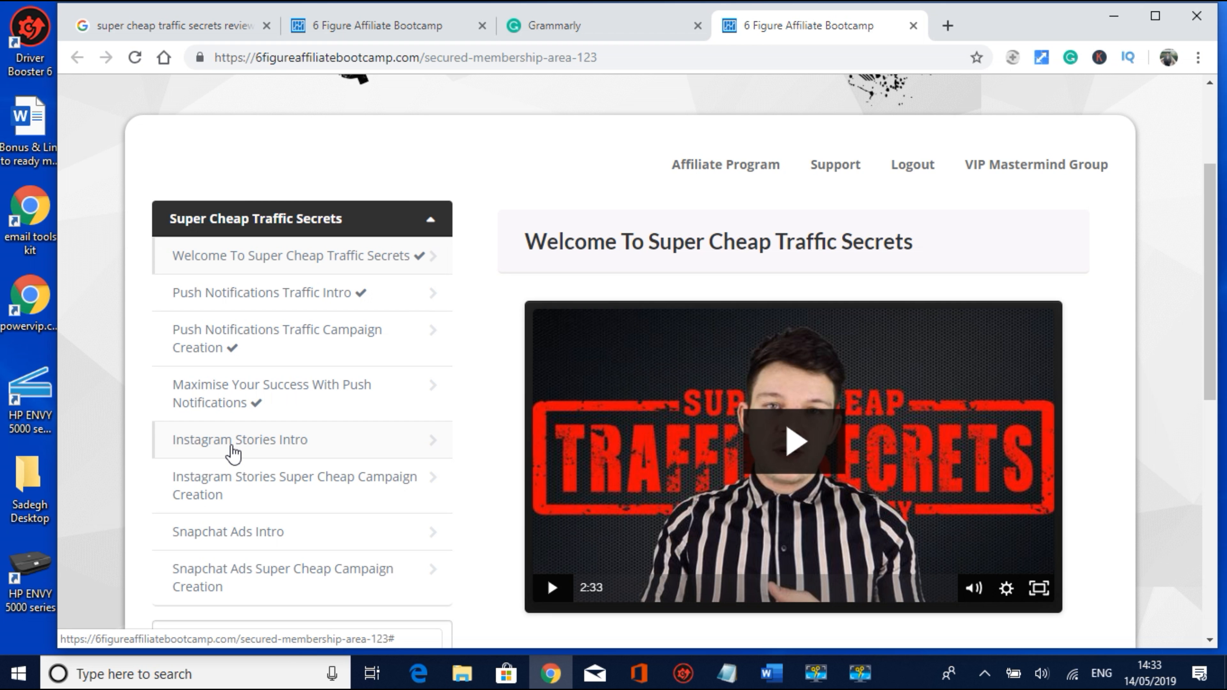
{"action": "scroll", "scroll_direction": "down", "scroll_amount": 3}
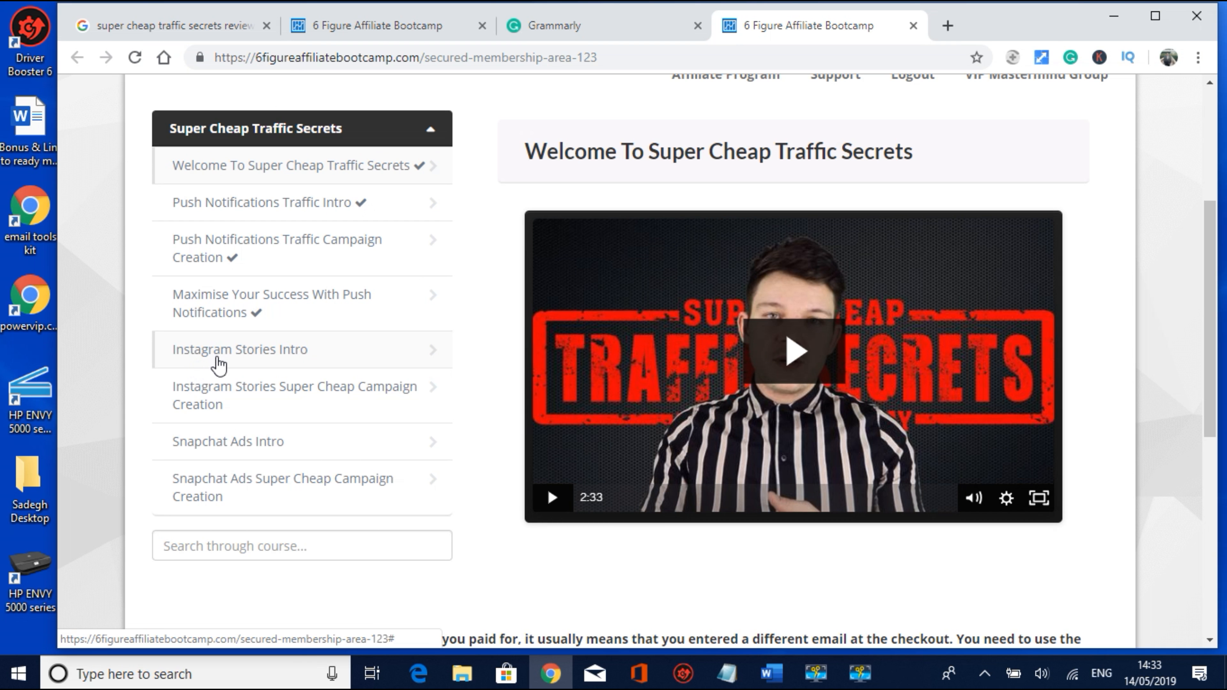
{"action": "mouse_move", "coordinate": [200, 363]}
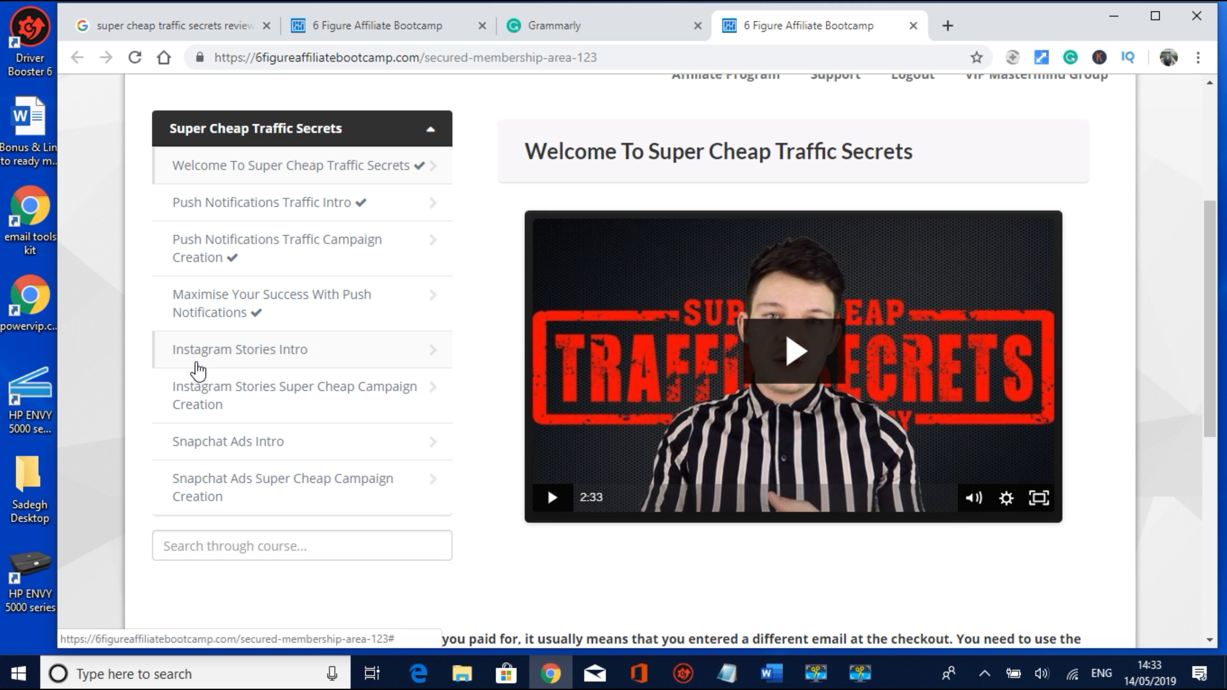
{"action": "mouse_move", "coordinate": [281, 371]}
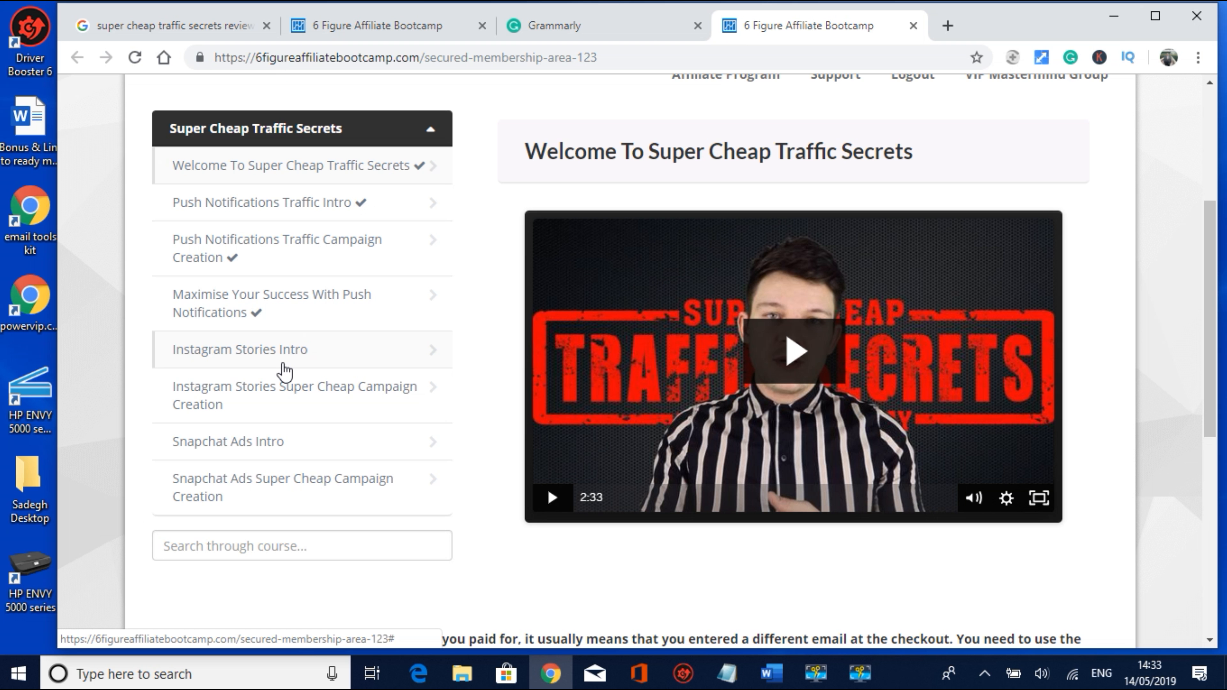
{"action": "mouse_move", "coordinate": [283, 360]}
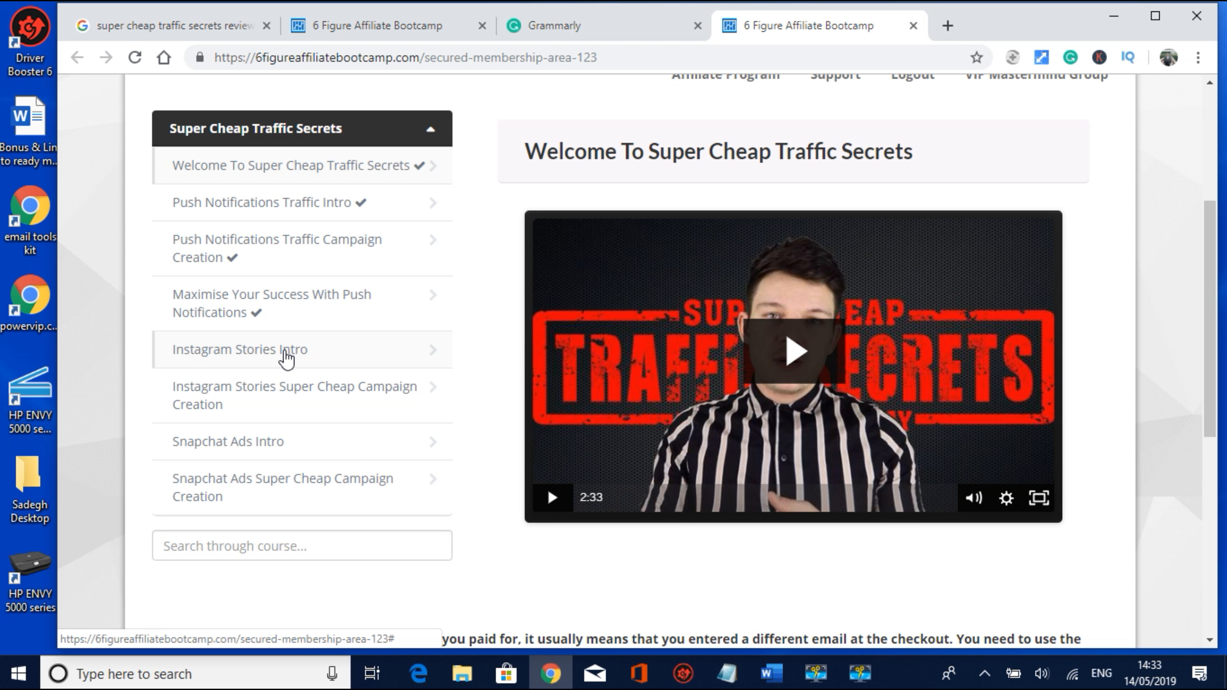
{"action": "scroll", "scroll_direction": "down", "scroll_amount": 3}
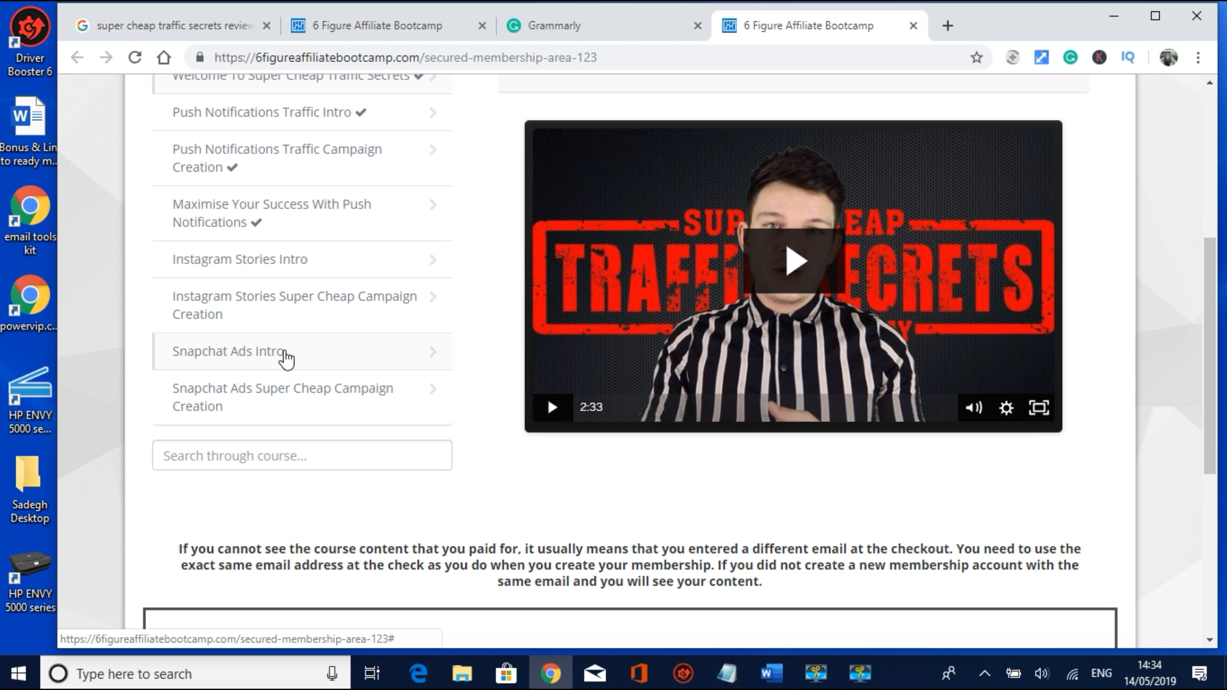
{"action": "mouse_move", "coordinate": [286, 349]}
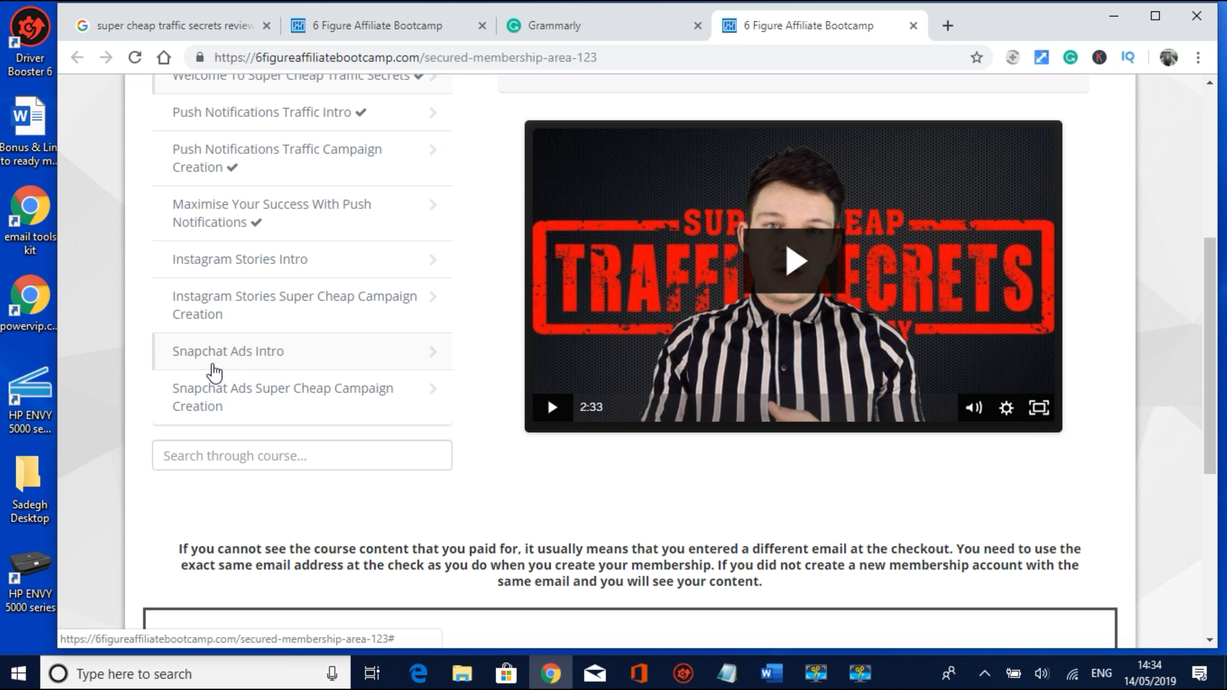
{"action": "mouse_move", "coordinate": [235, 370]}
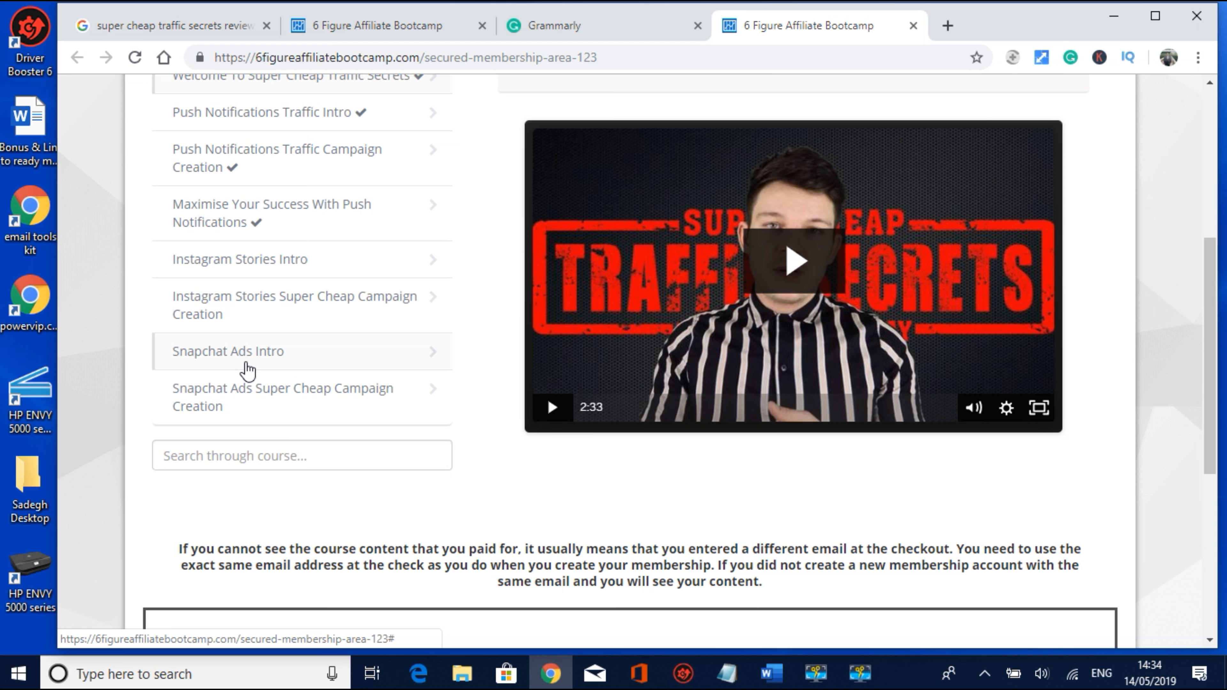
{"action": "scroll", "scroll_direction": "down", "scroll_amount": 3}
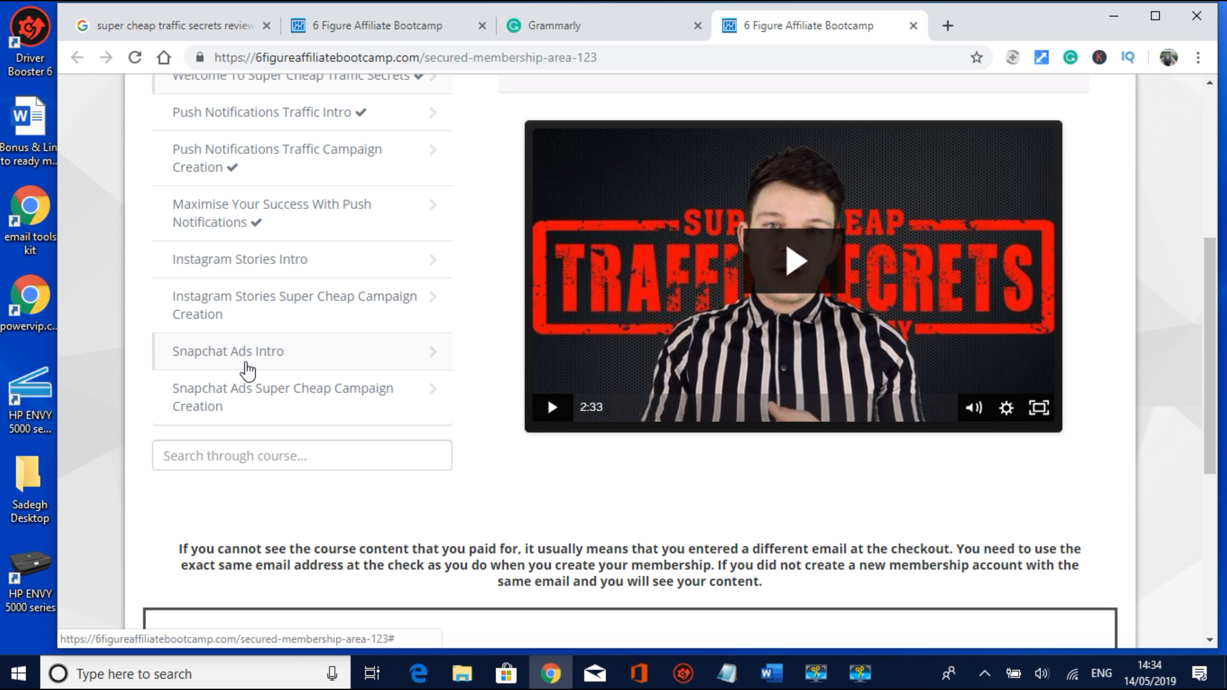
{"action": "mouse_move", "coordinate": [310, 349]}
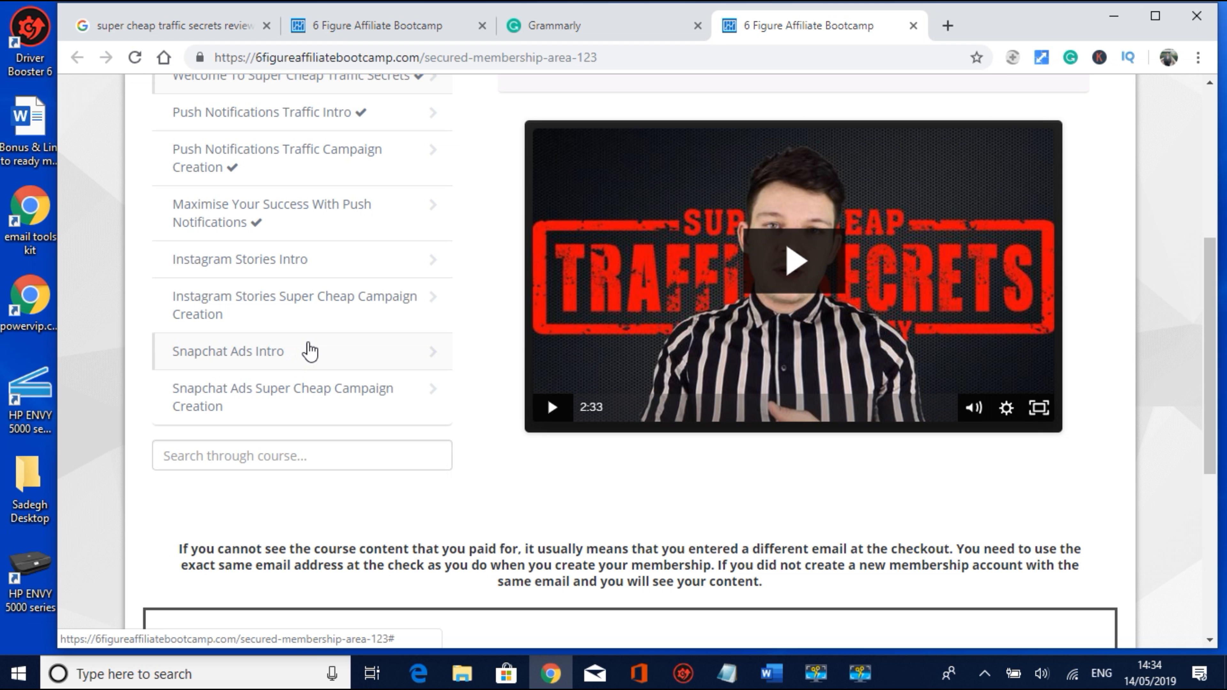
{"action": "mouse_move", "coordinate": [311, 351]}
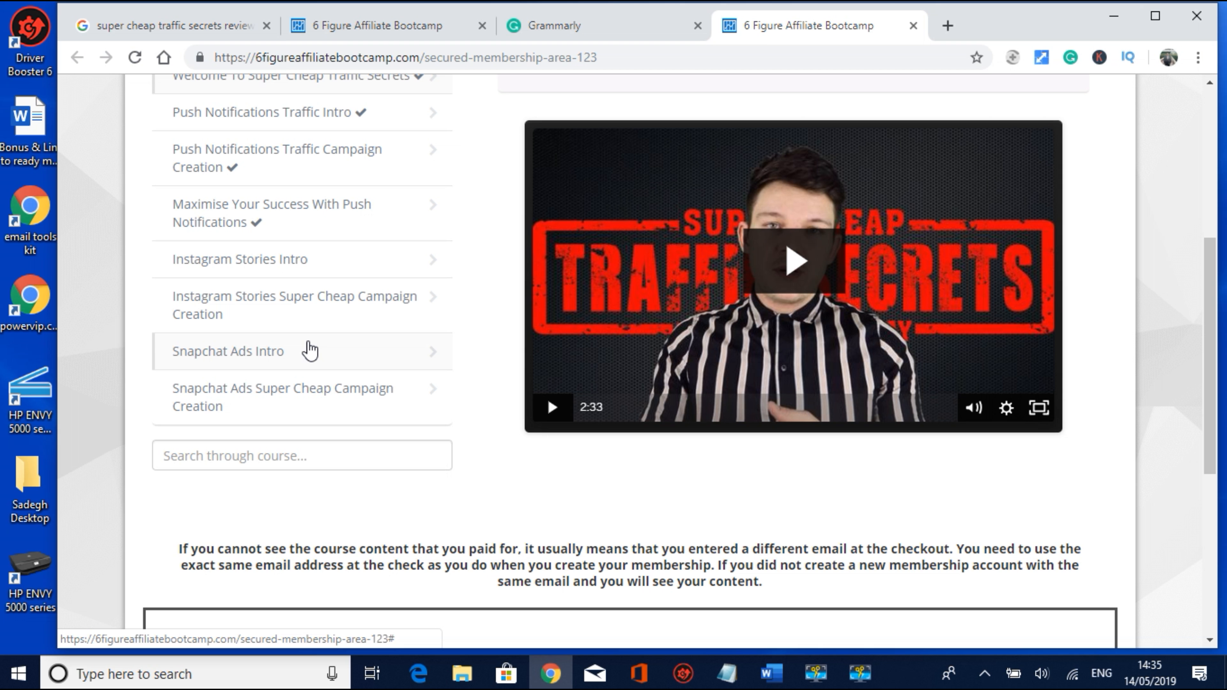
{"action": "mouse_move", "coordinate": [571, 320]}
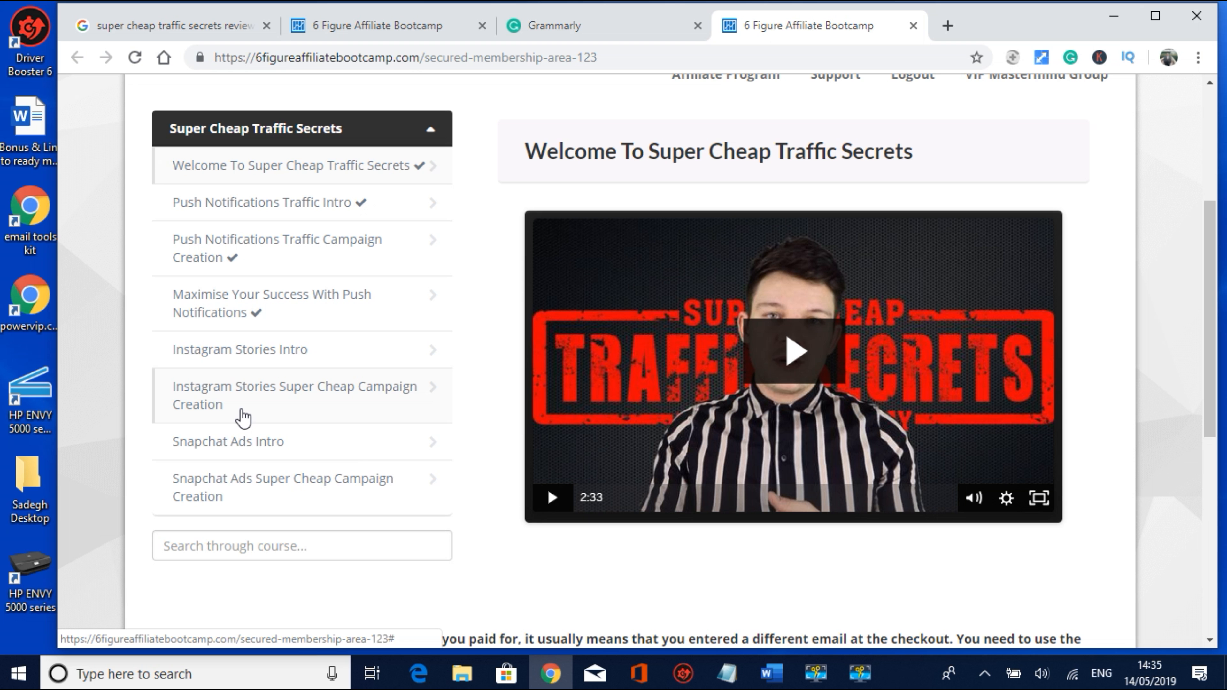
{"action": "mouse_move", "coordinate": [256, 410]}
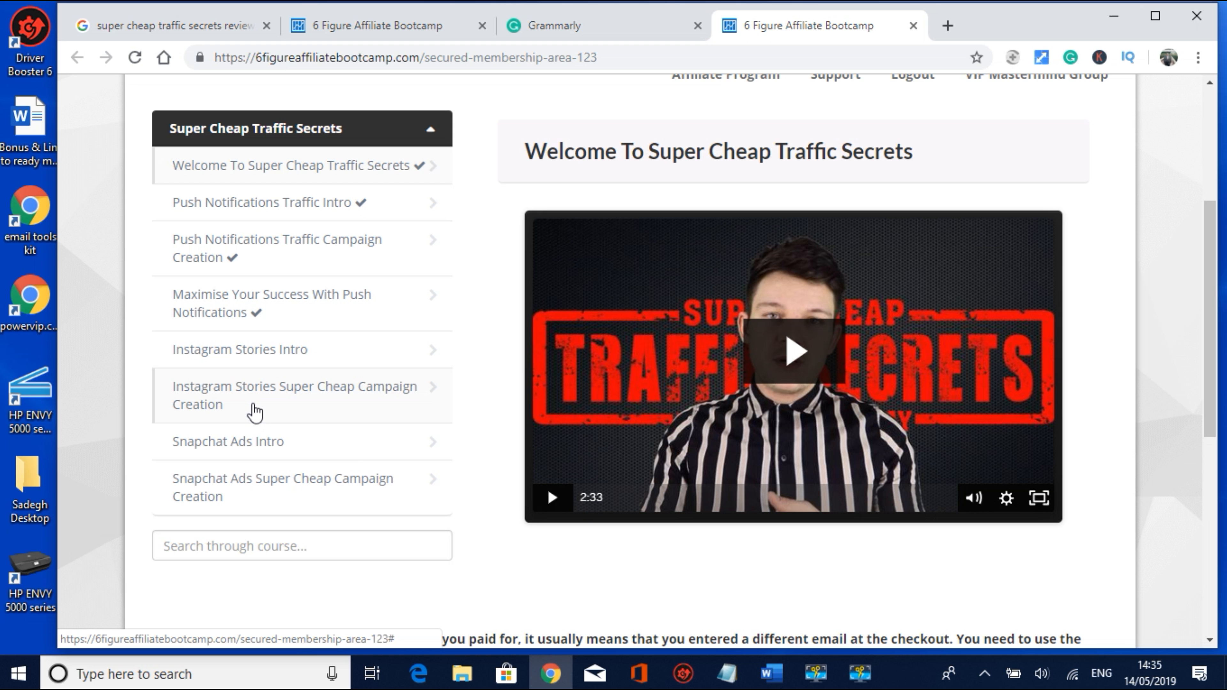
{"action": "scroll", "scroll_direction": "down", "scroll_amount": 3}
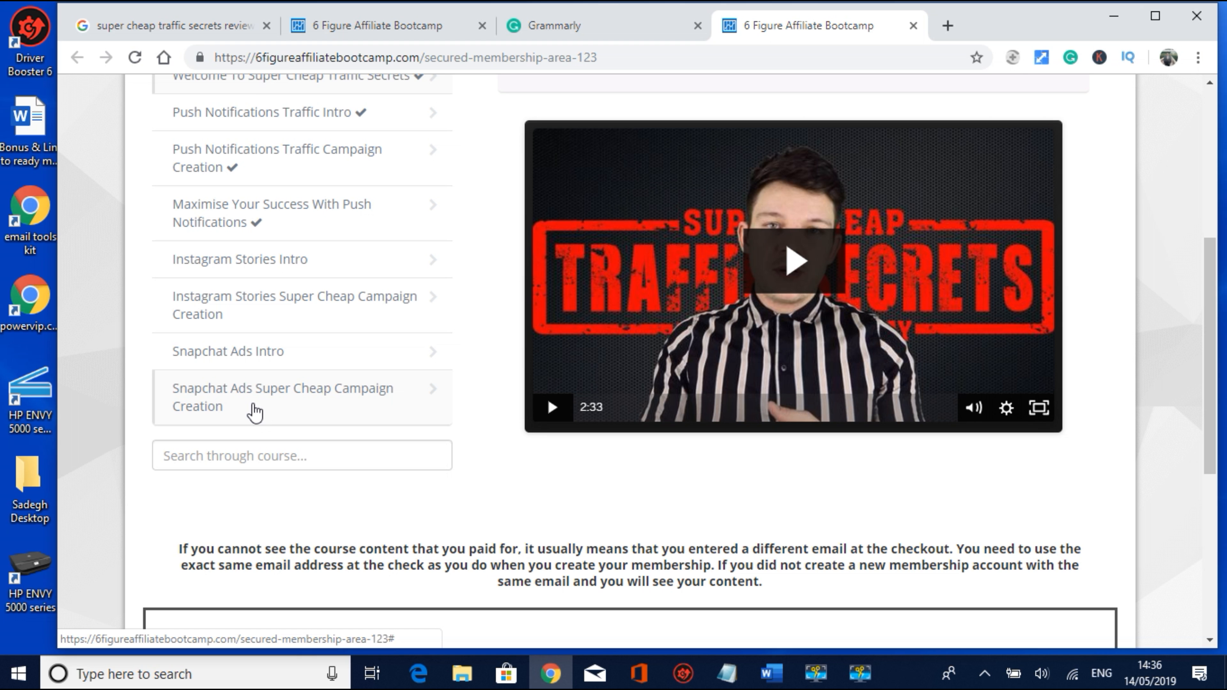
{"action": "mouse_move", "coordinate": [392, 395]}
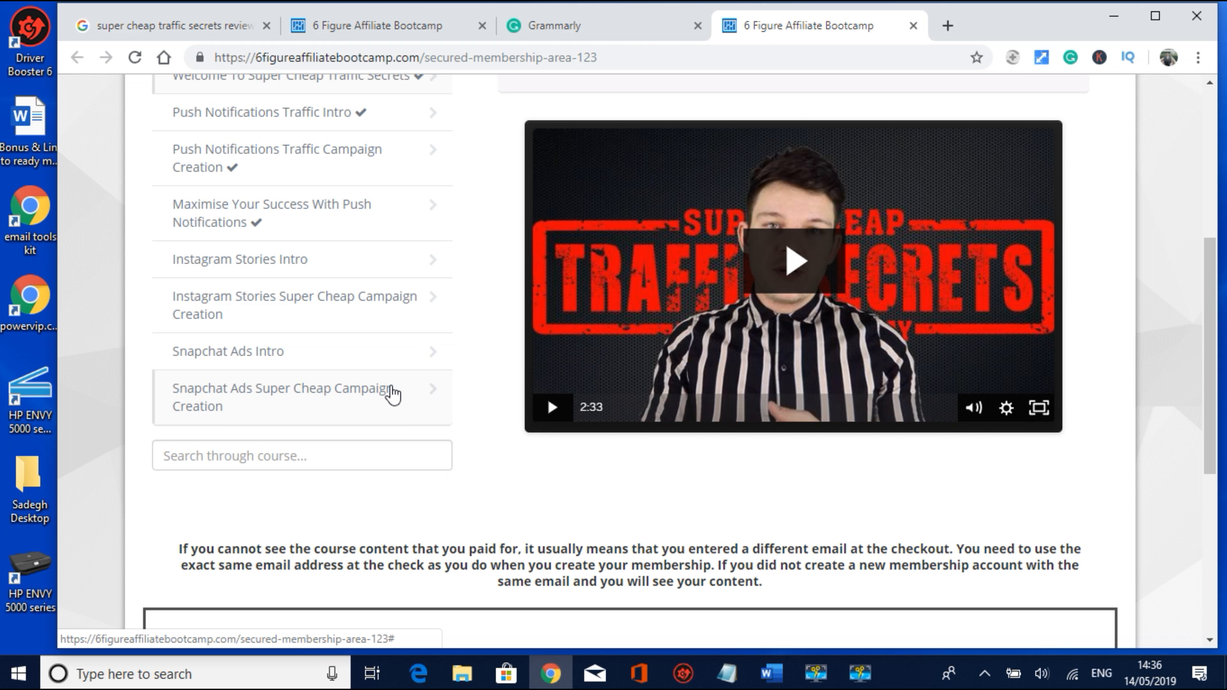